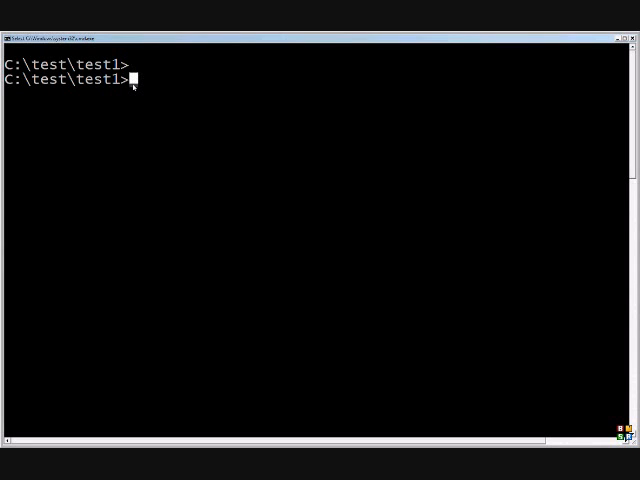
- Compose attrib +r +a +h without running it, delete the trailing h, then enter dir
text(att)
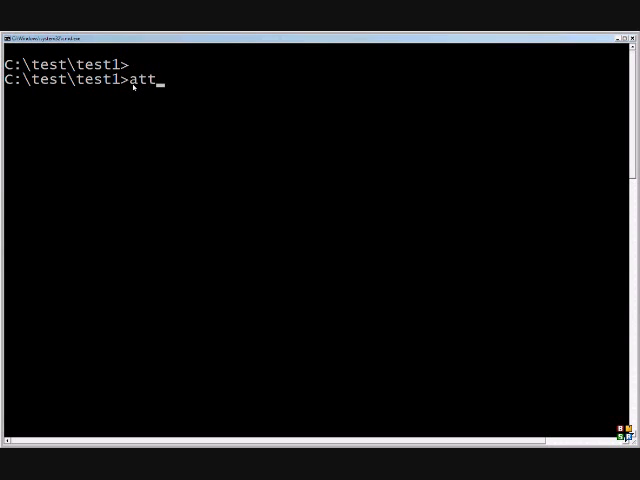
text(rib)
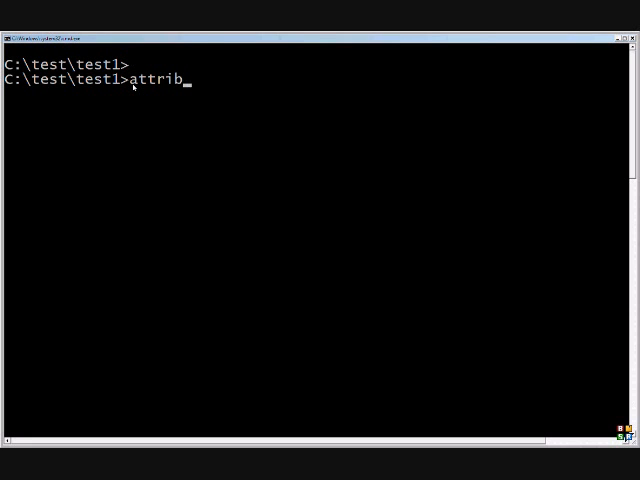
text(" ")
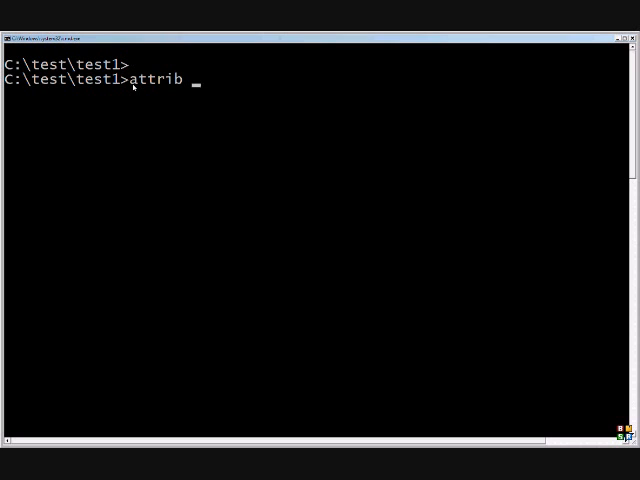
text(+r)
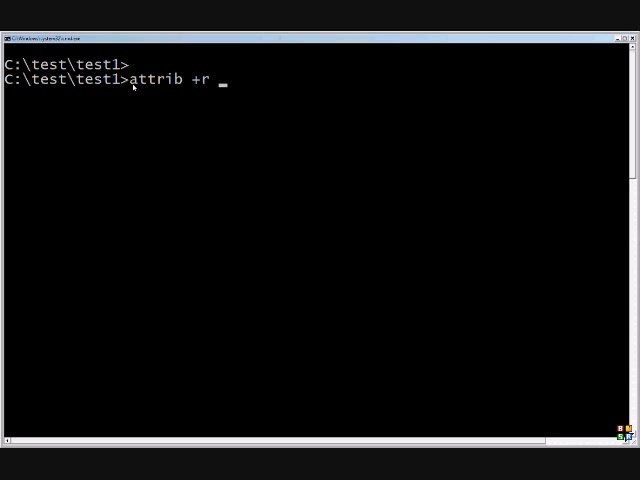
text(+a +s)
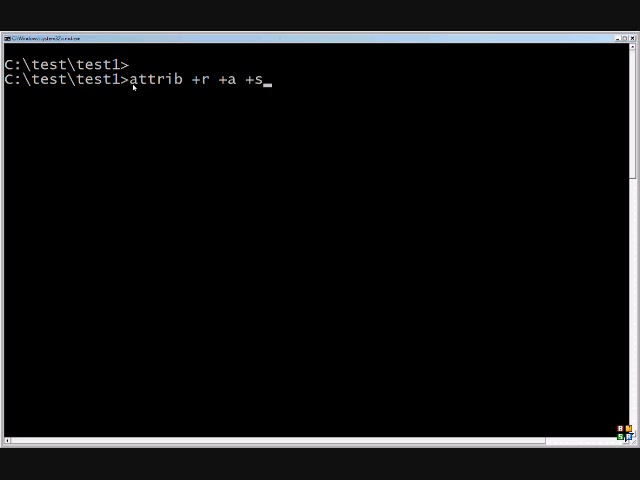
text(+)
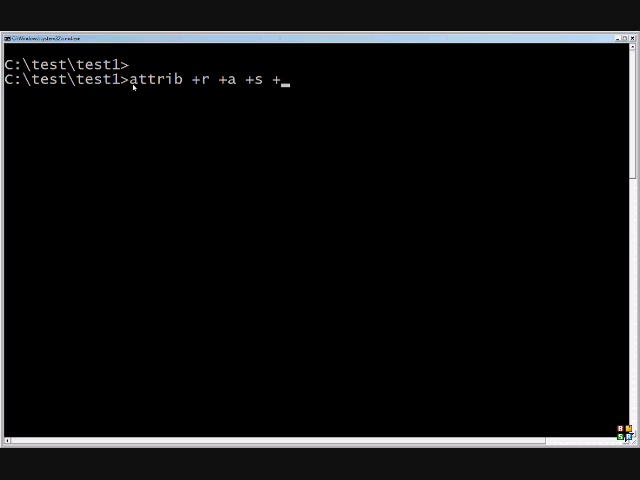
text(h)
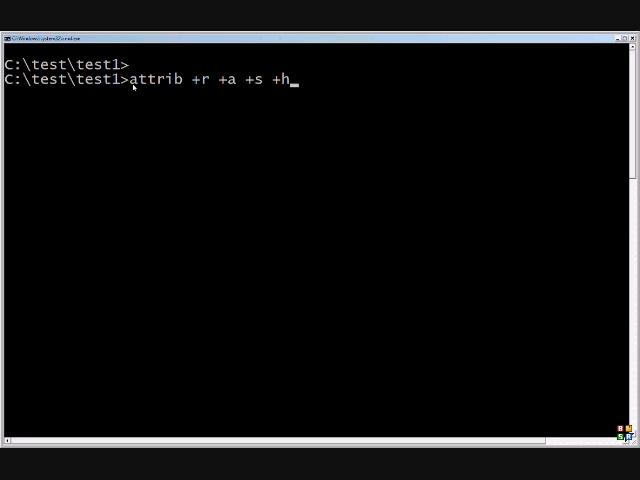
key(Backspace)
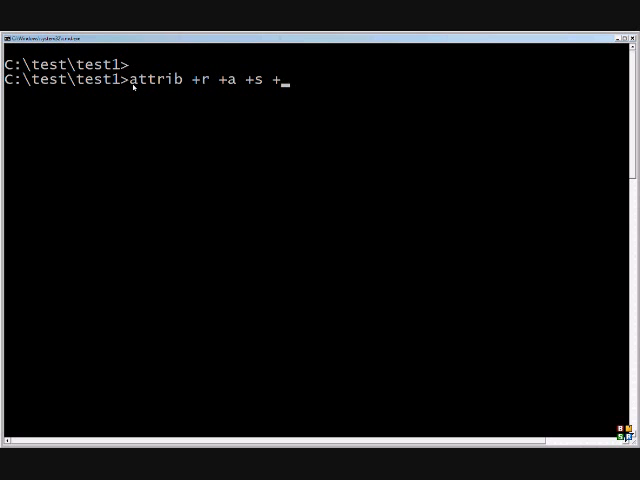
text(dir)
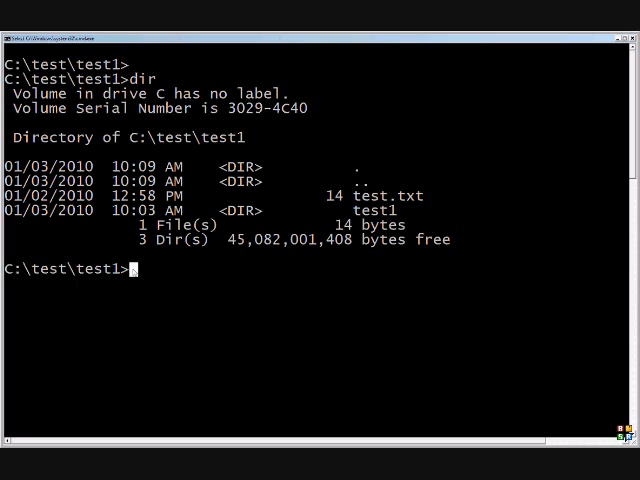
- Check test.txt's attributes (archive only) with attrib test.txt, then clear the screen with cls
text(attrib)
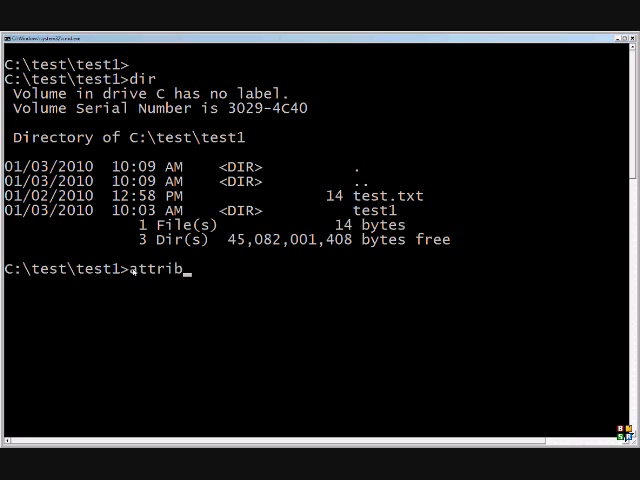
text(test.txt)
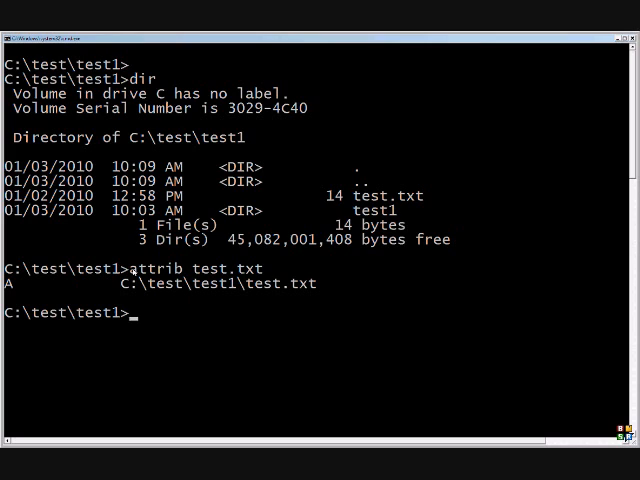
text(cl)
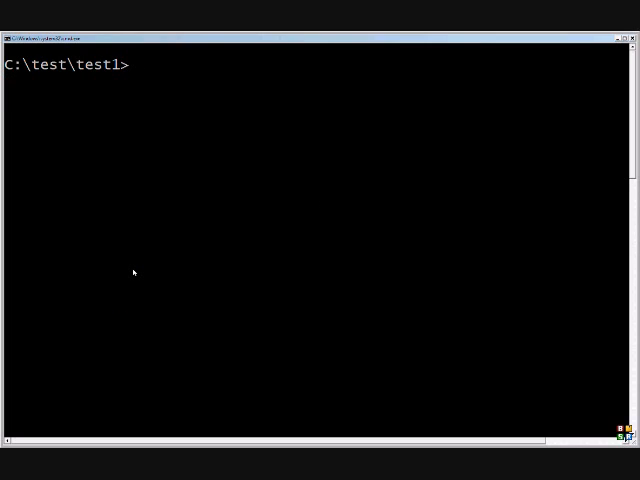
- Hide test.txt with attrib +h and recheck so it lists as A H
text(attri)
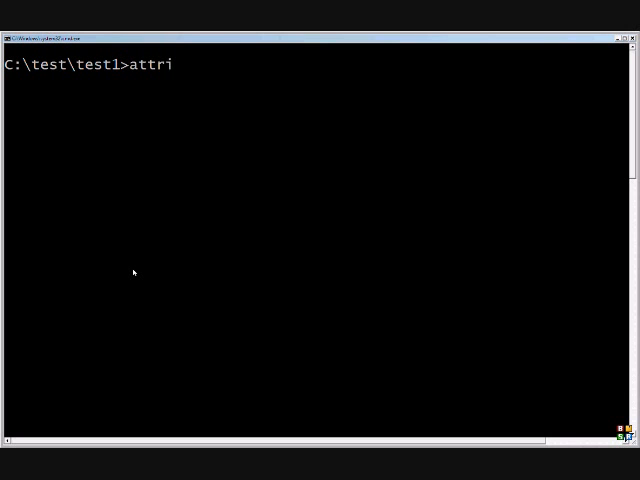
text(b)
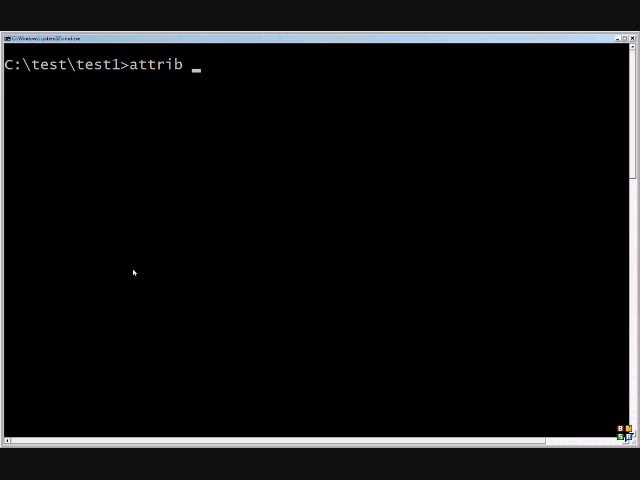
text(+)
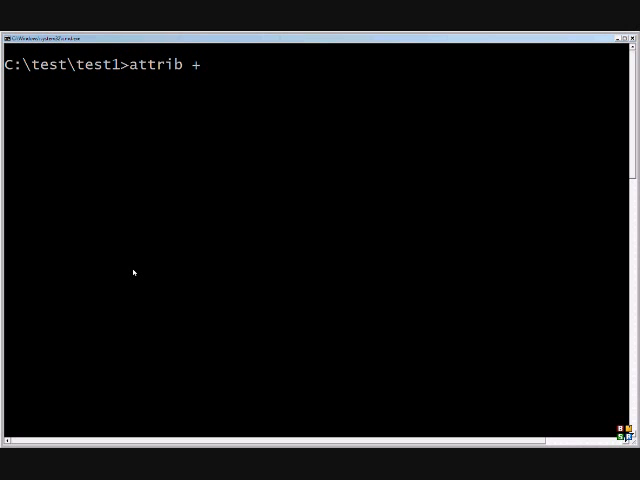
text(h)
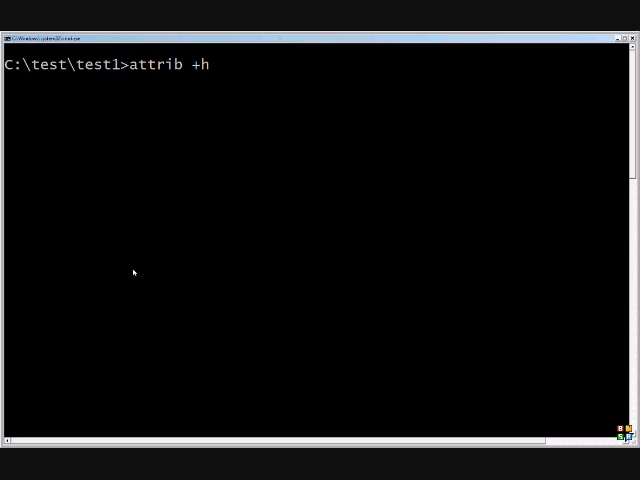
text(test.tx)
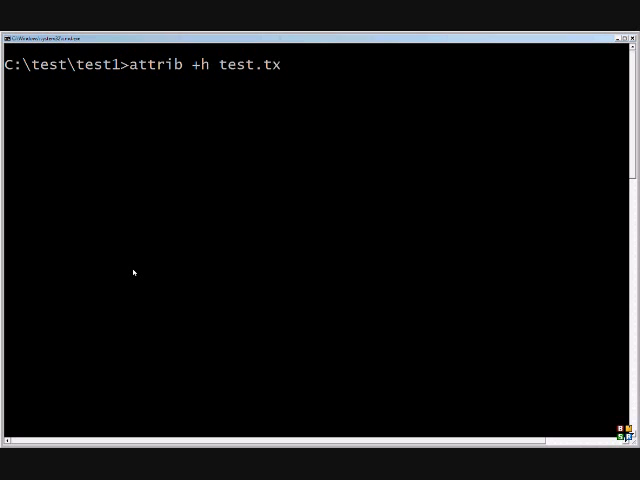
key(Enter)
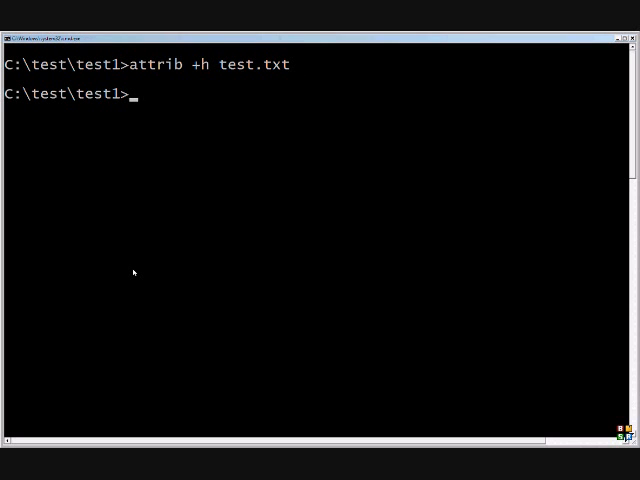
text(attrib)
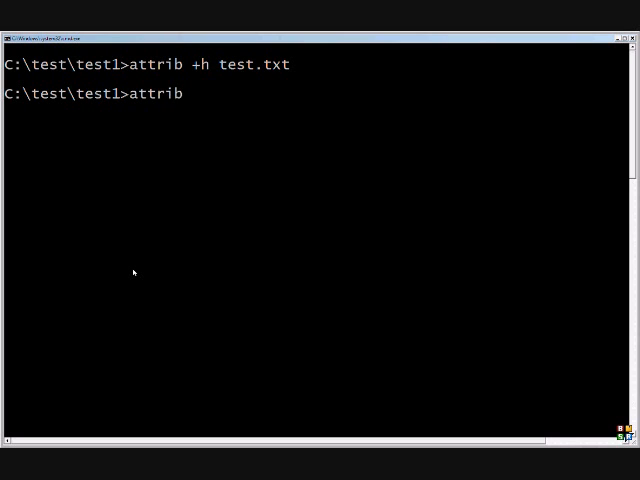
text(test.txt)
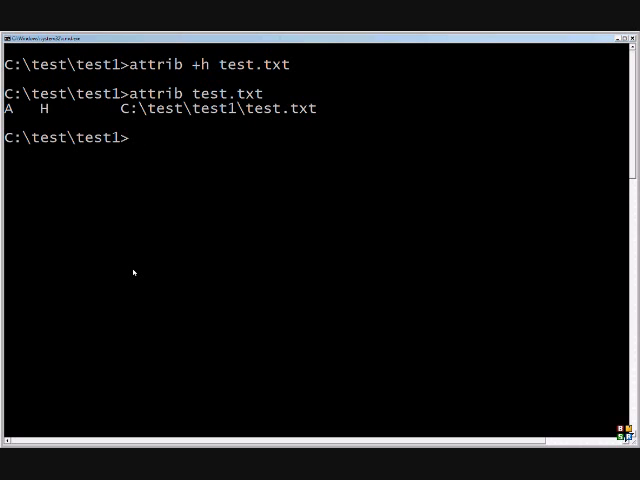
- Remove the hidden attribute from test.txt with attrib -h and type a fresh attrib test.txt check
text(attrib +h test.txt)
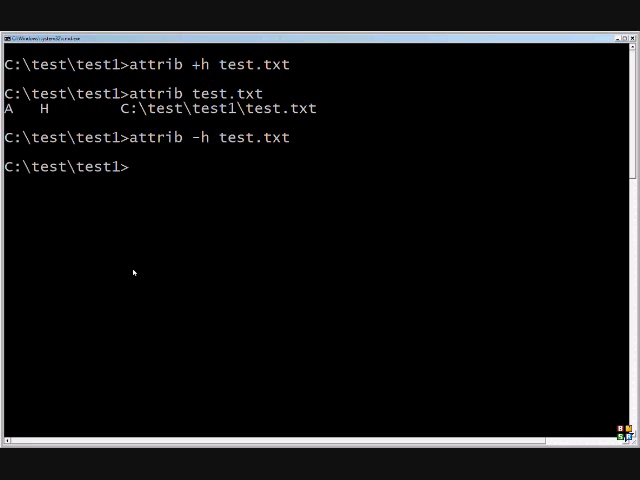
text(attrib tes)
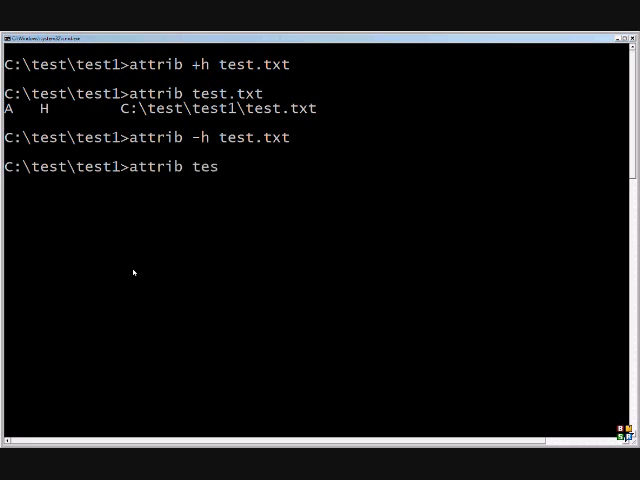
text(t.txt)
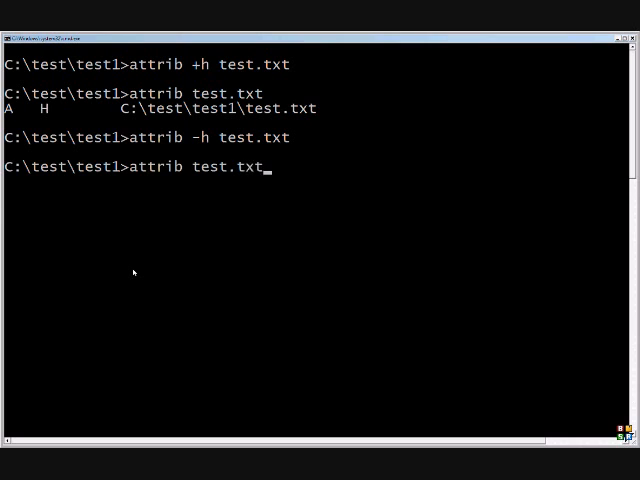